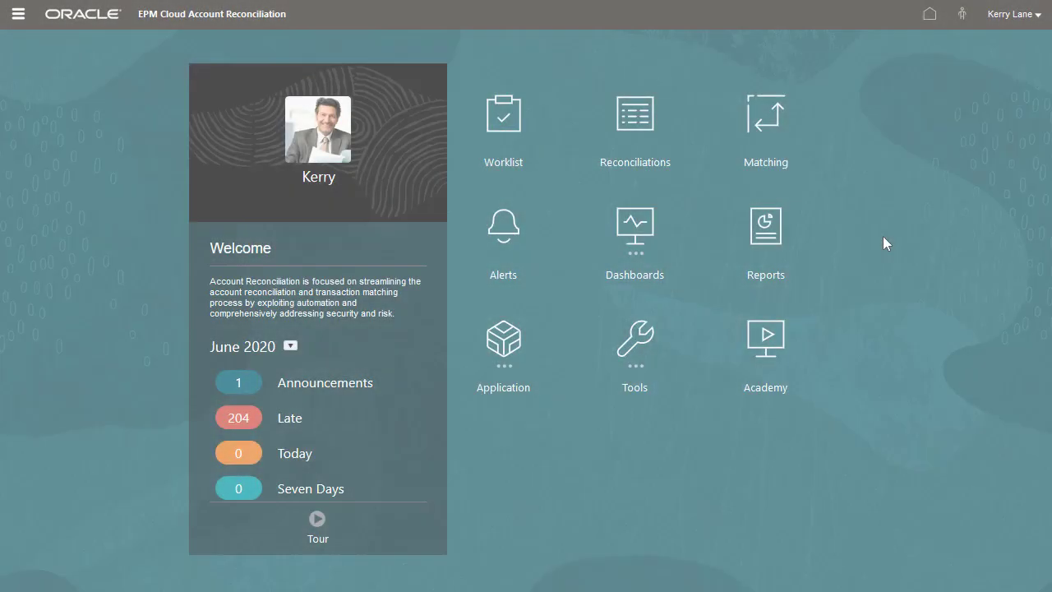
Step: Confirm the Administrator role, then start editing the Accounts Receivable reconciliation 101-12101
left_click(1013, 13)
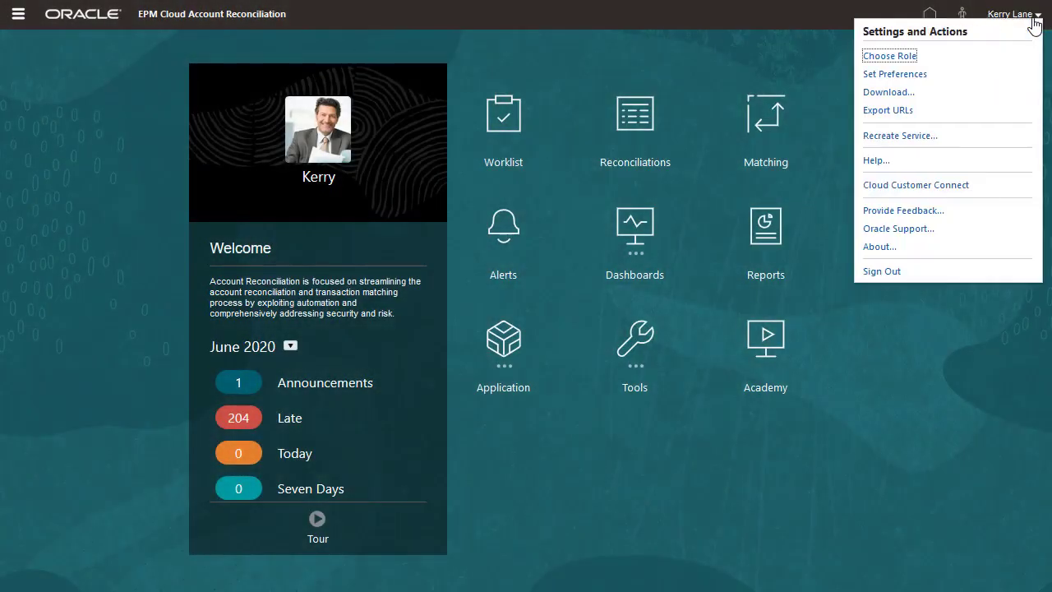
left_click(889, 55)
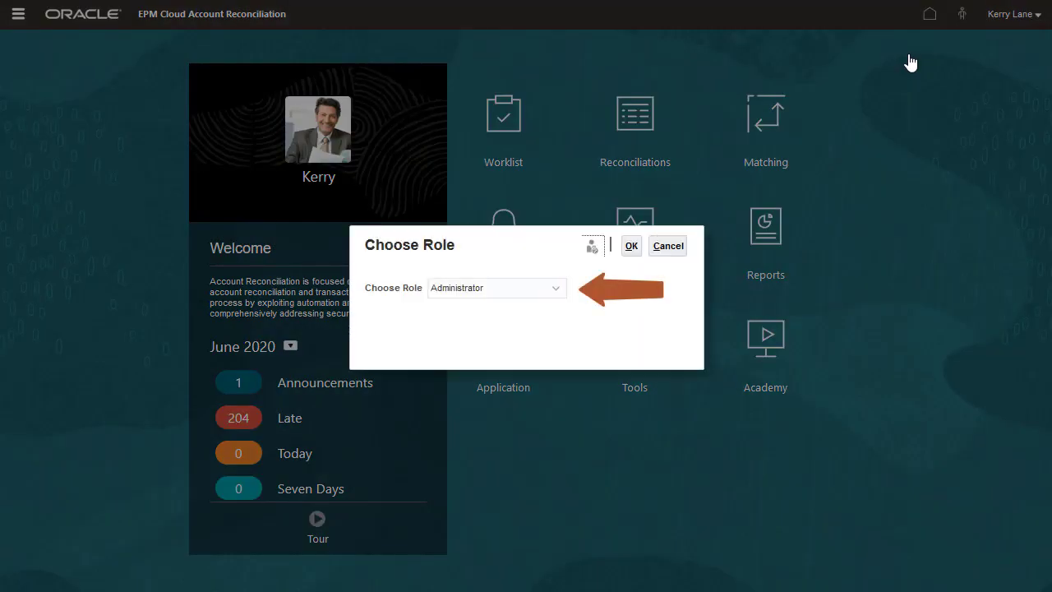
left_click(631, 245)
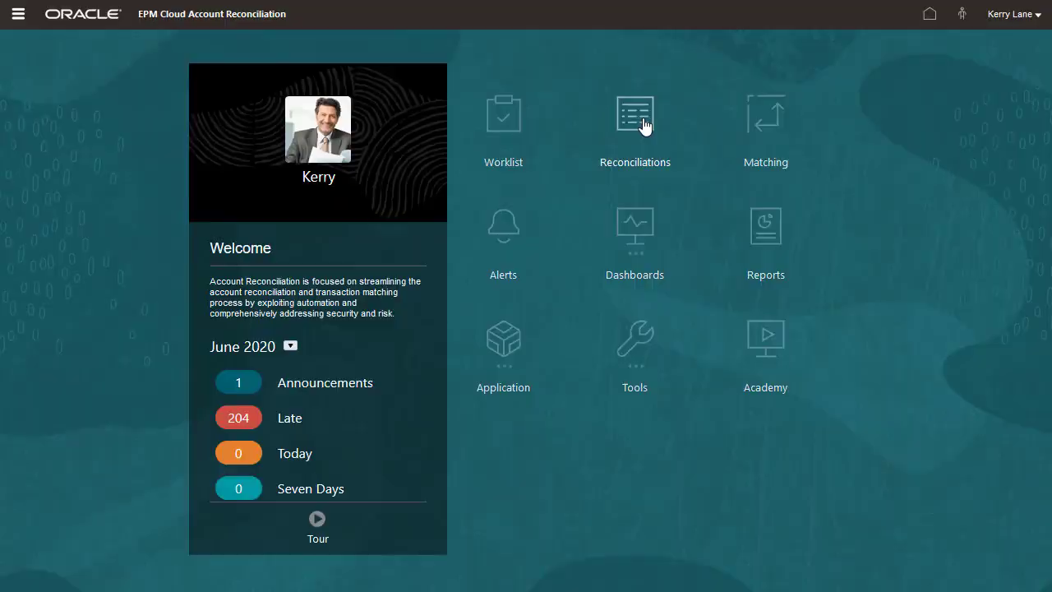
left_click(635, 115)
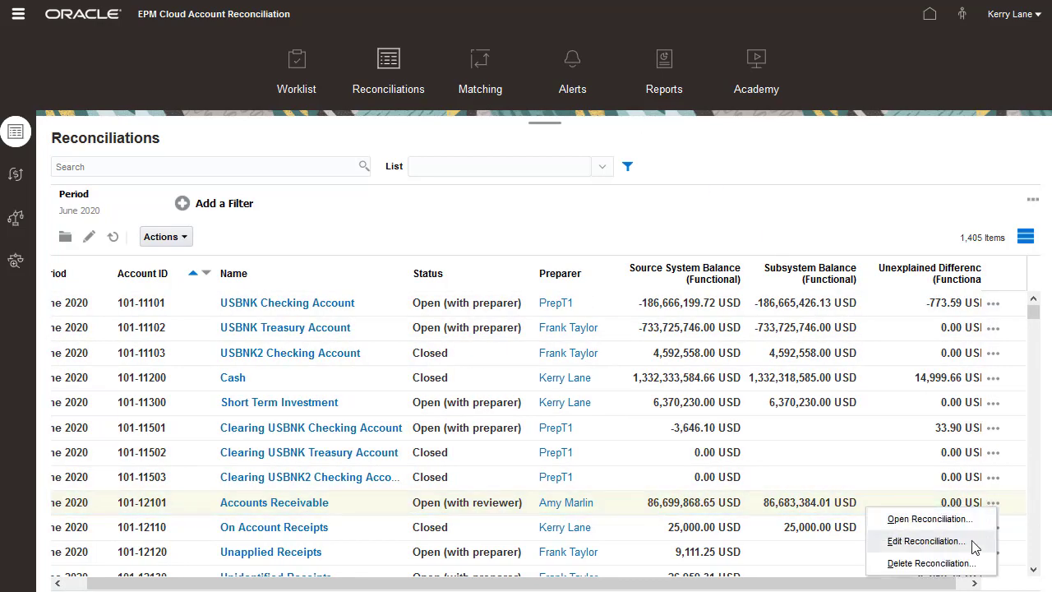
left_click(926, 541)
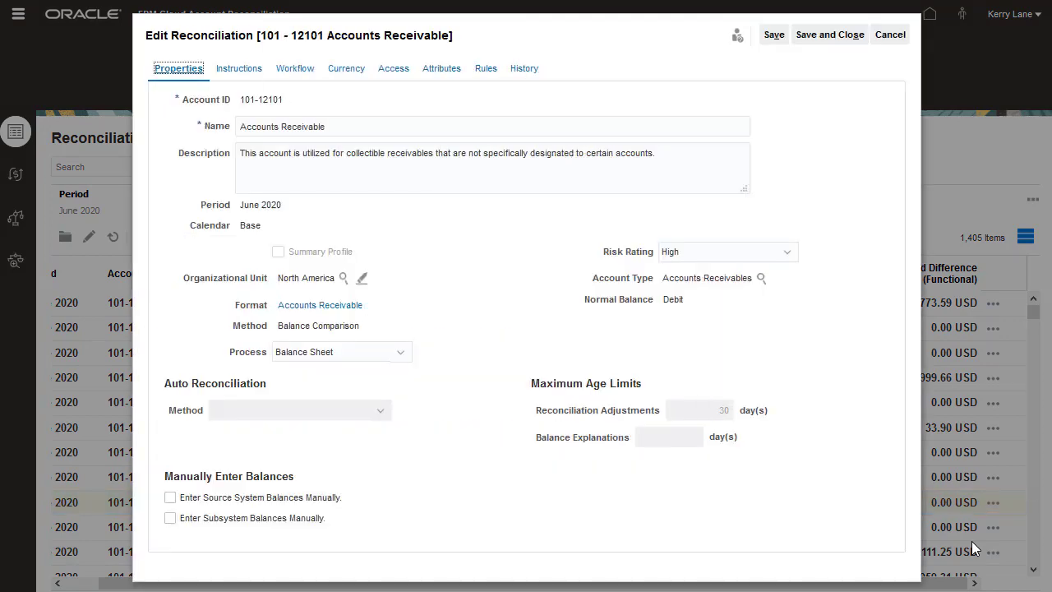
mouse_move(294, 69)
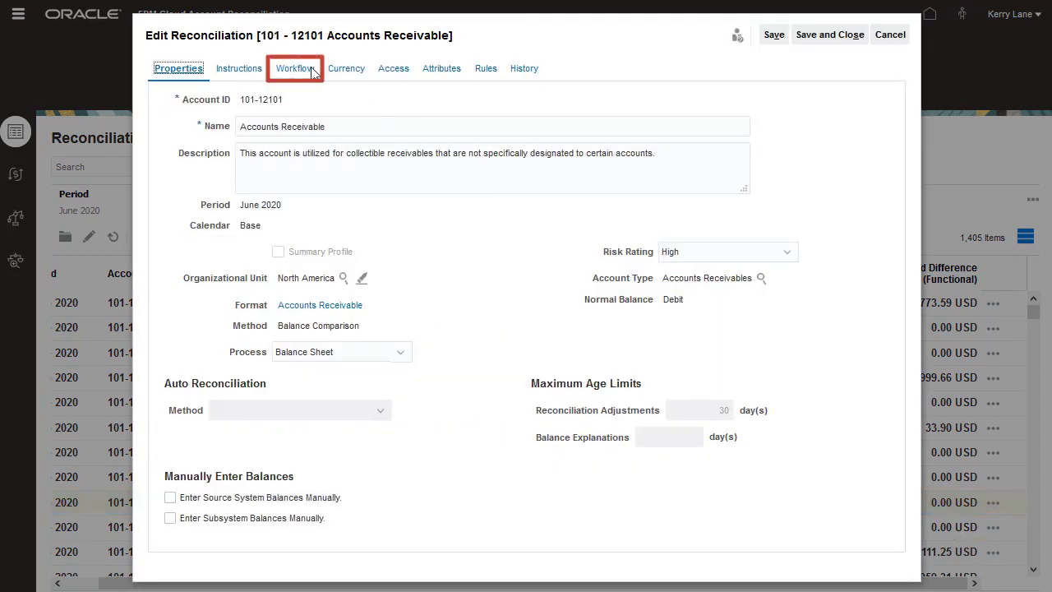
left_click(293, 69)
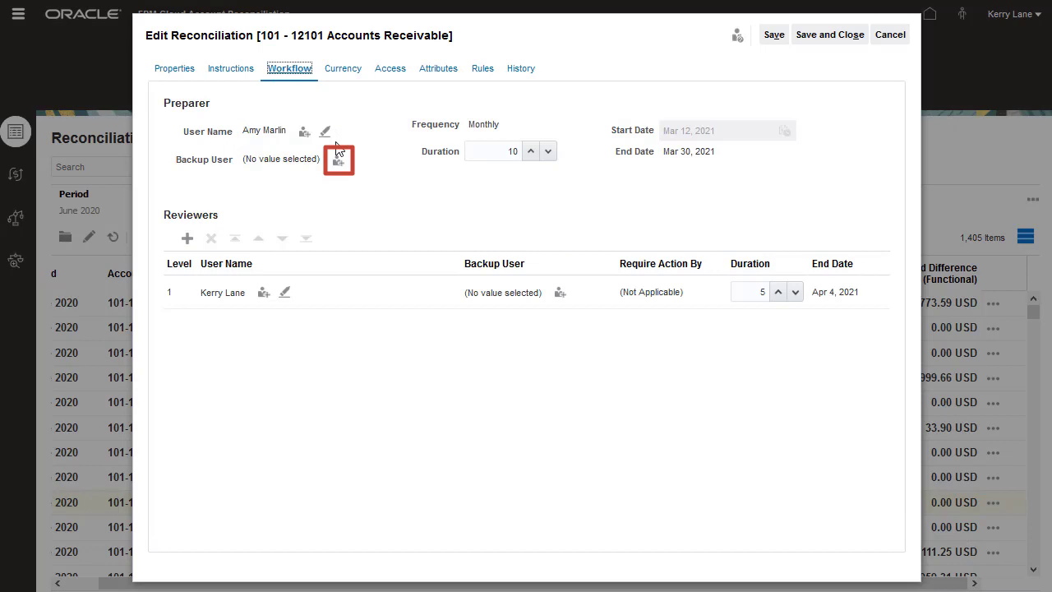
left_click(339, 161)
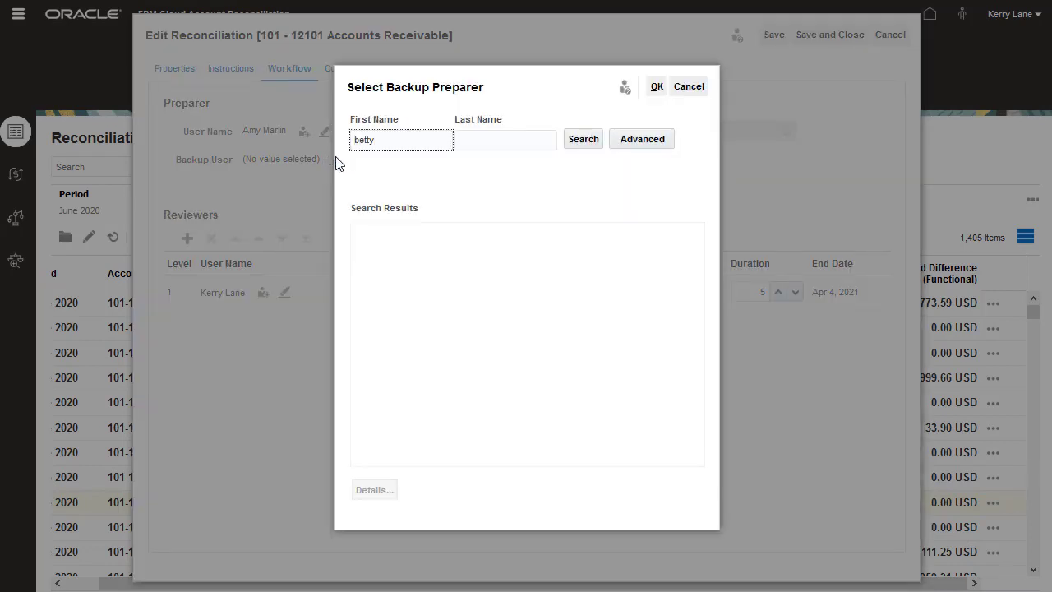
left_click(582, 138)
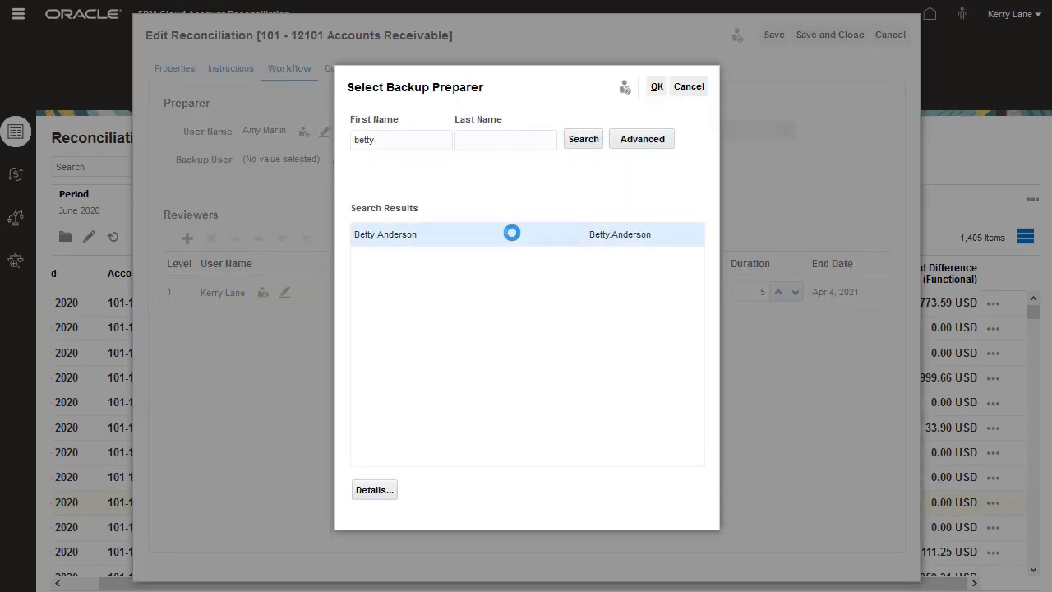
left_click(657, 85)
type("15")
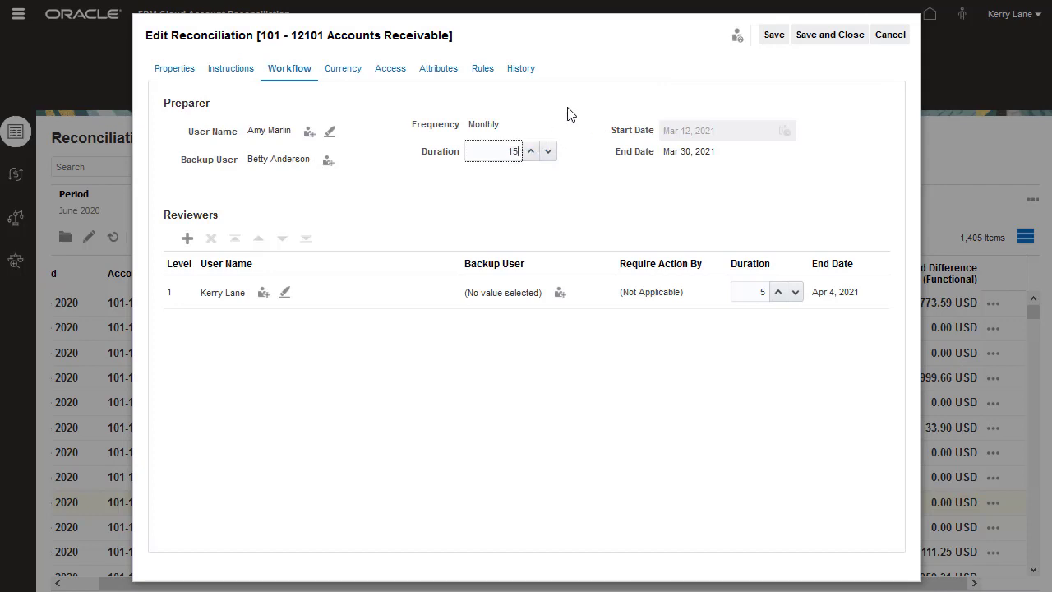
mouse_move(829, 33)
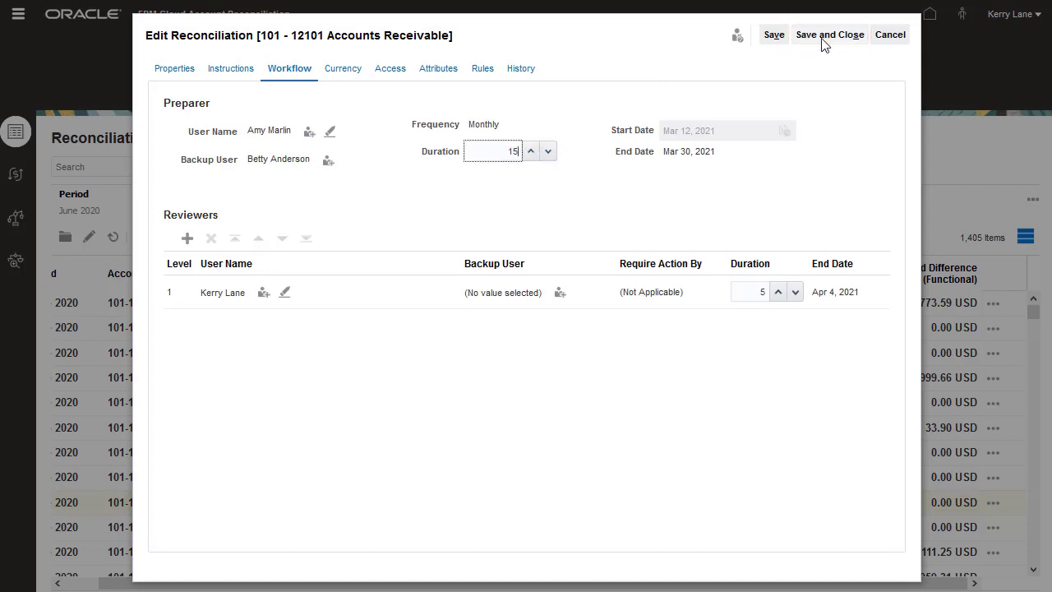
left_click(828, 33)
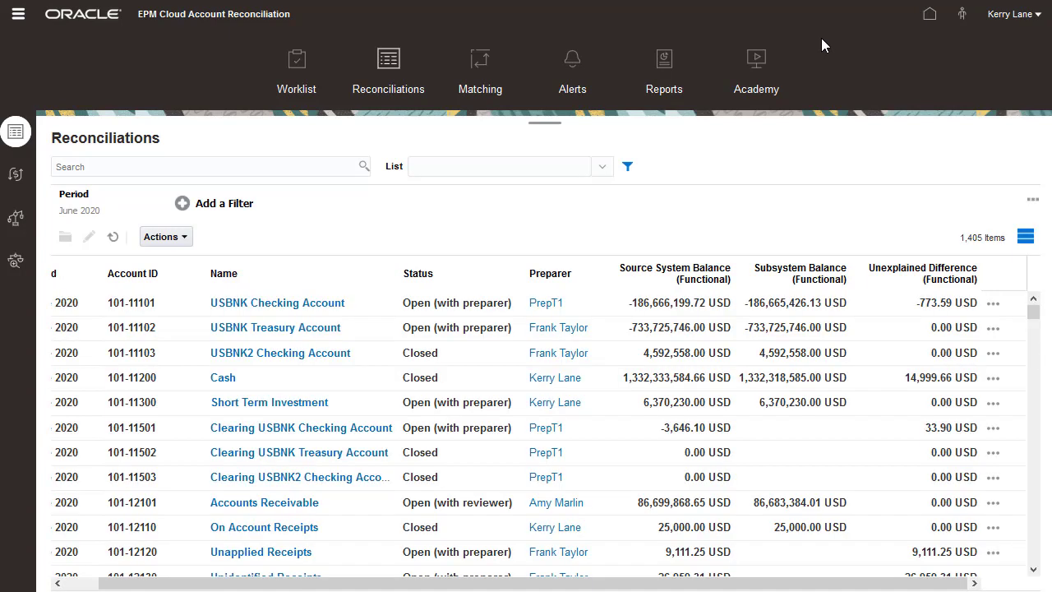
Step: Filter the reconciliations list to Open status
left_click(214, 204)
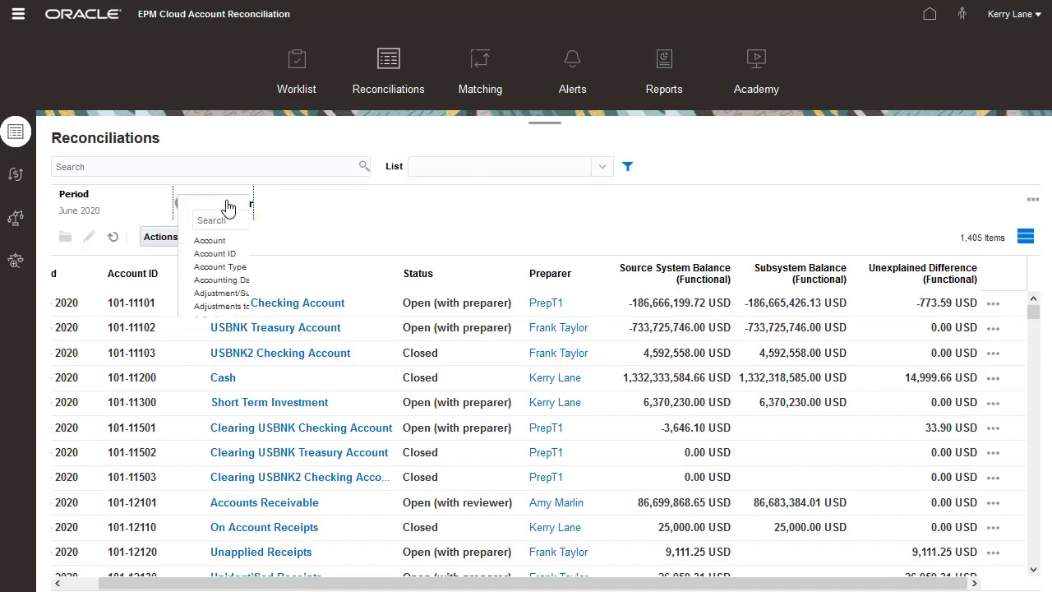
type("sta")
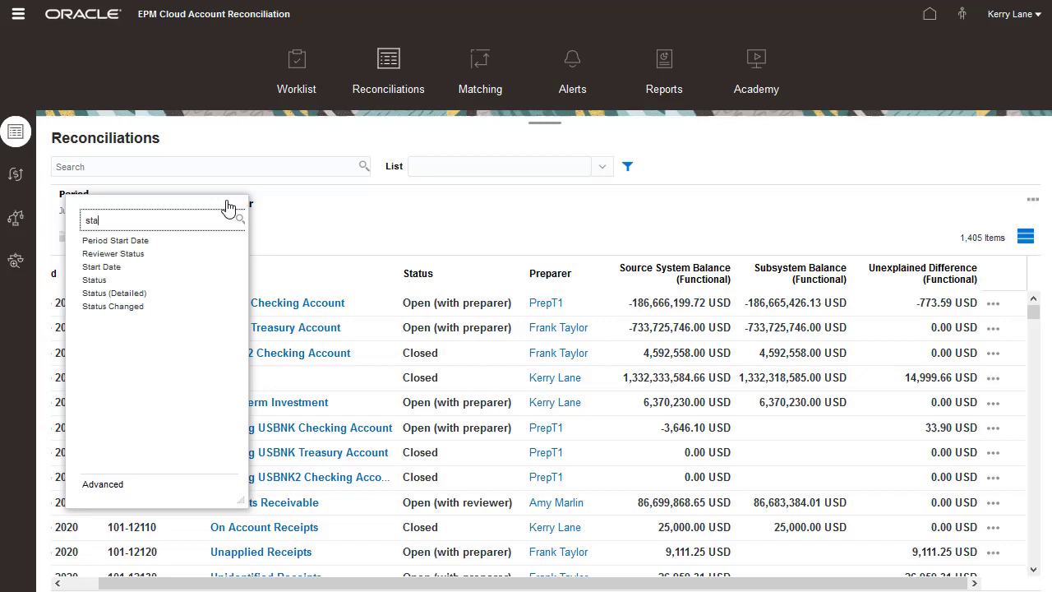
left_click(93, 279)
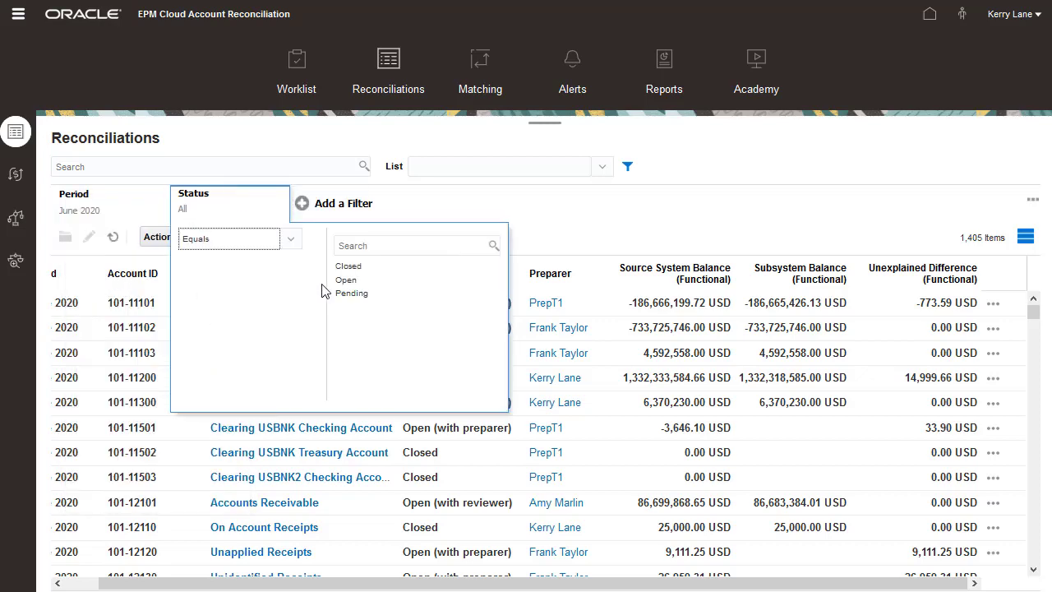
left_click(345, 279)
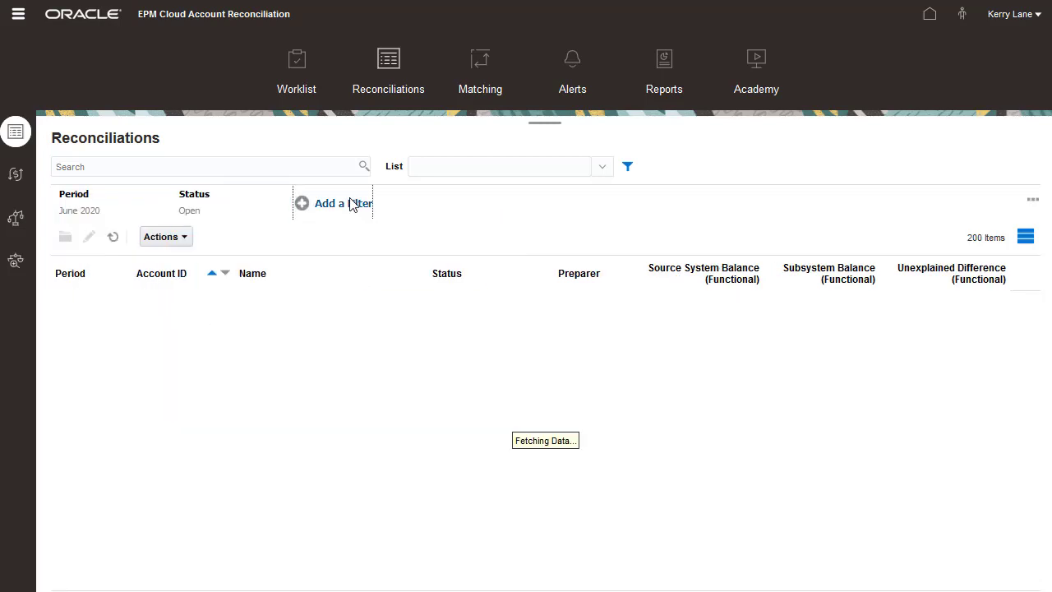
Step: Add a Preparer filter for Amy Marlin, leaving five reconciliations
left_click(328, 203)
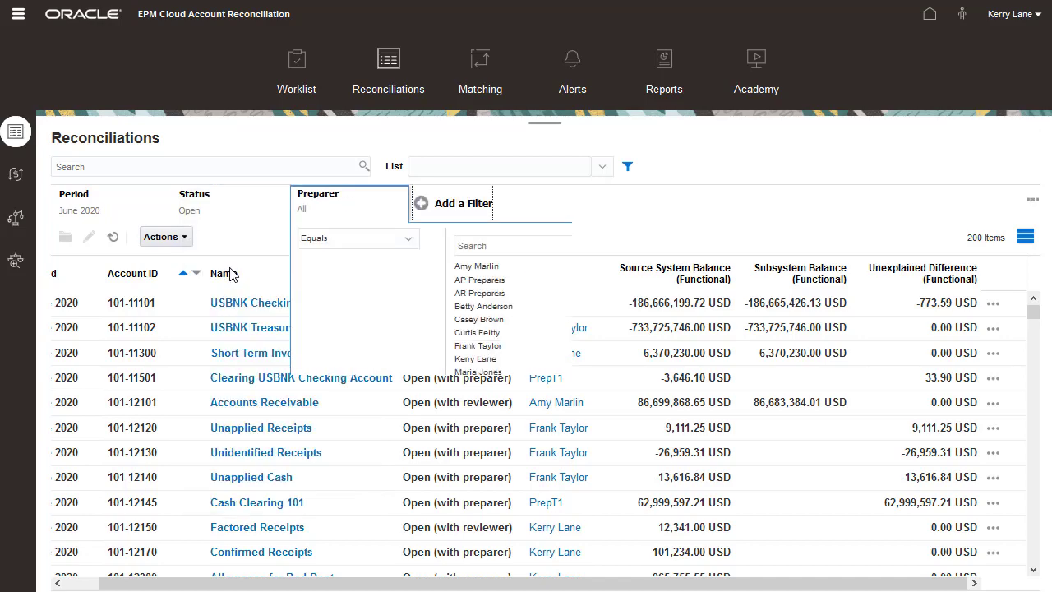
left_click(477, 267)
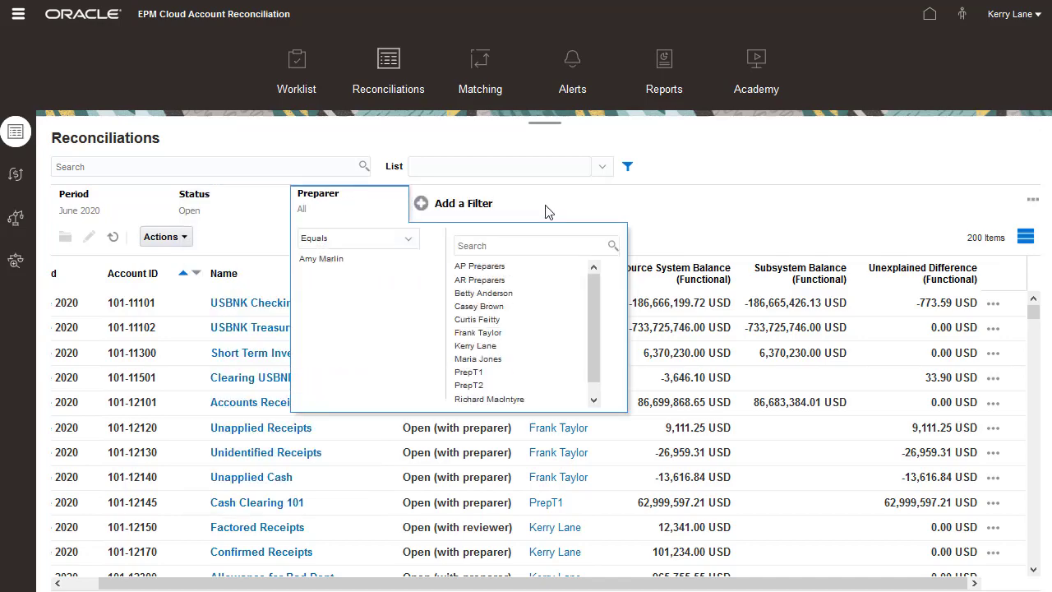
left_click(320, 258)
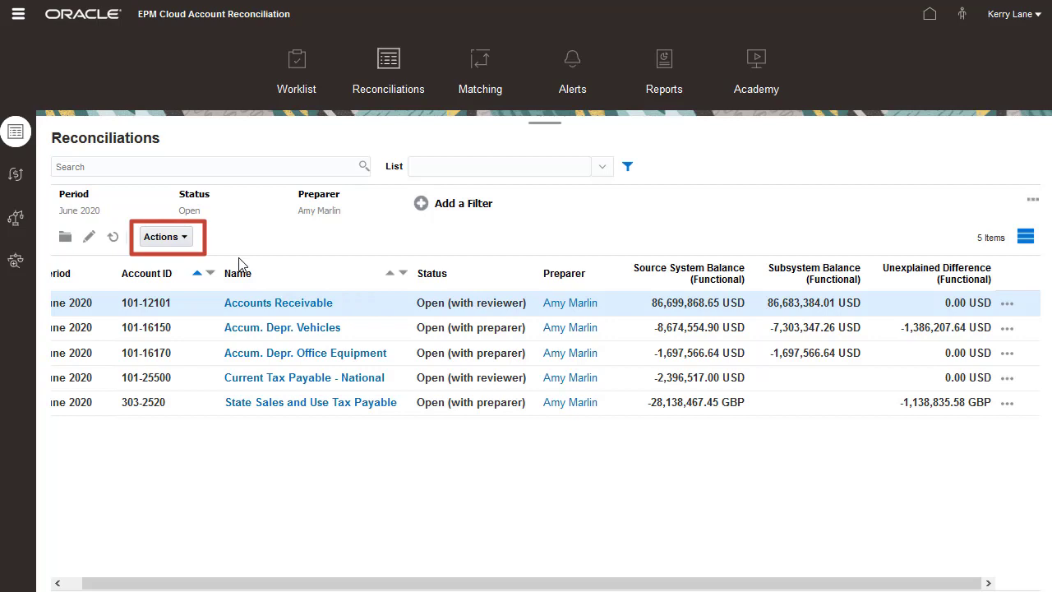
left_click(164, 237)
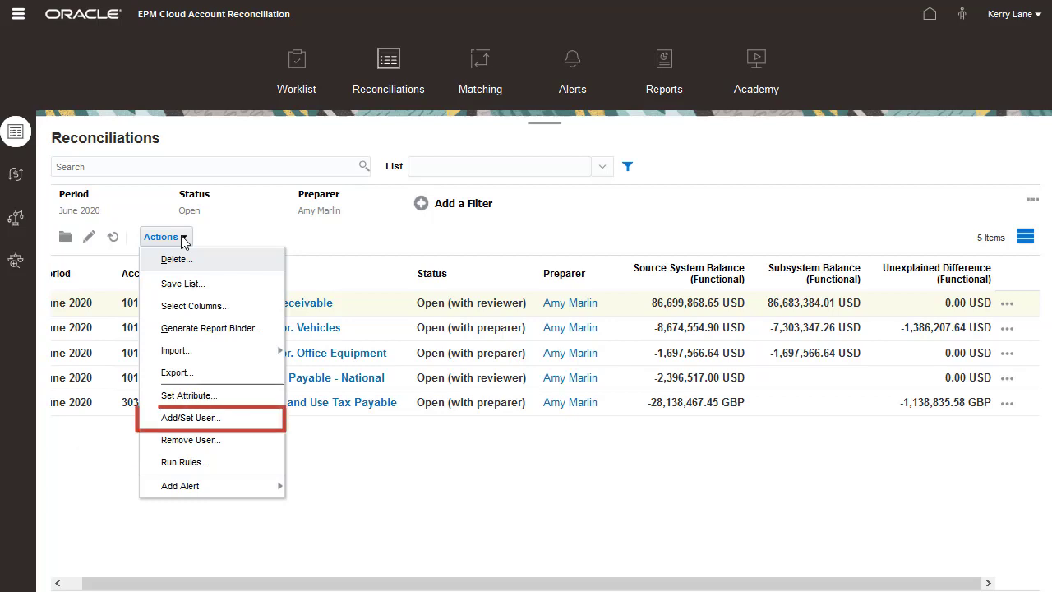
left_click(189, 418)
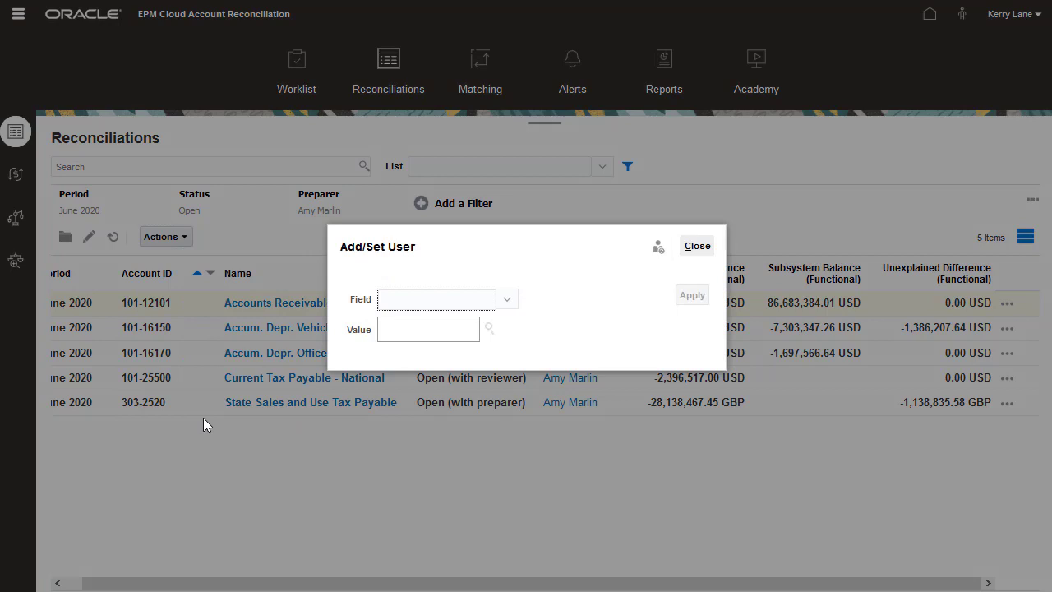
left_click(506, 299)
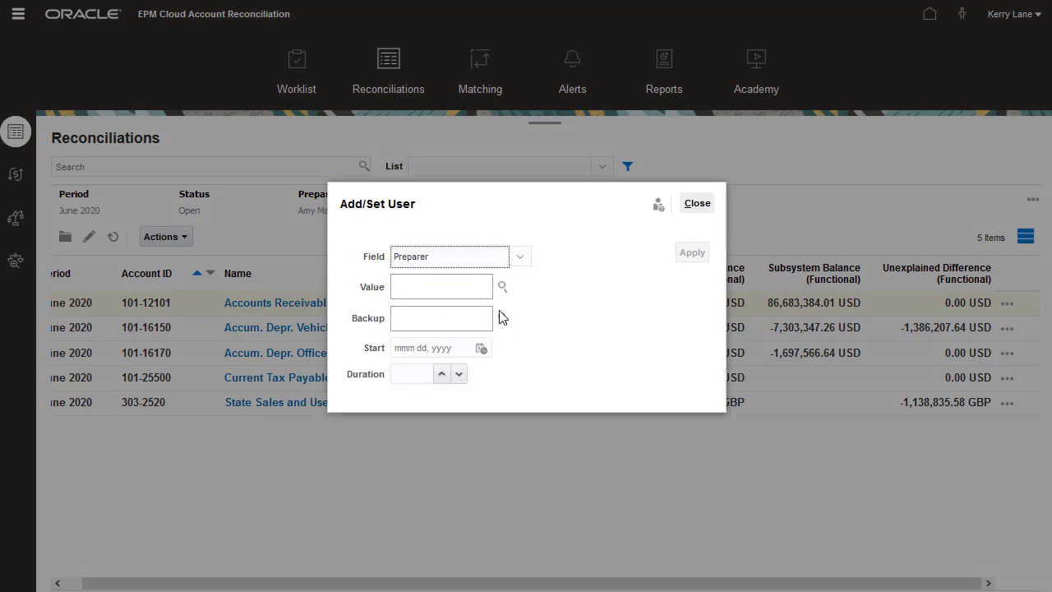
left_click(502, 286)
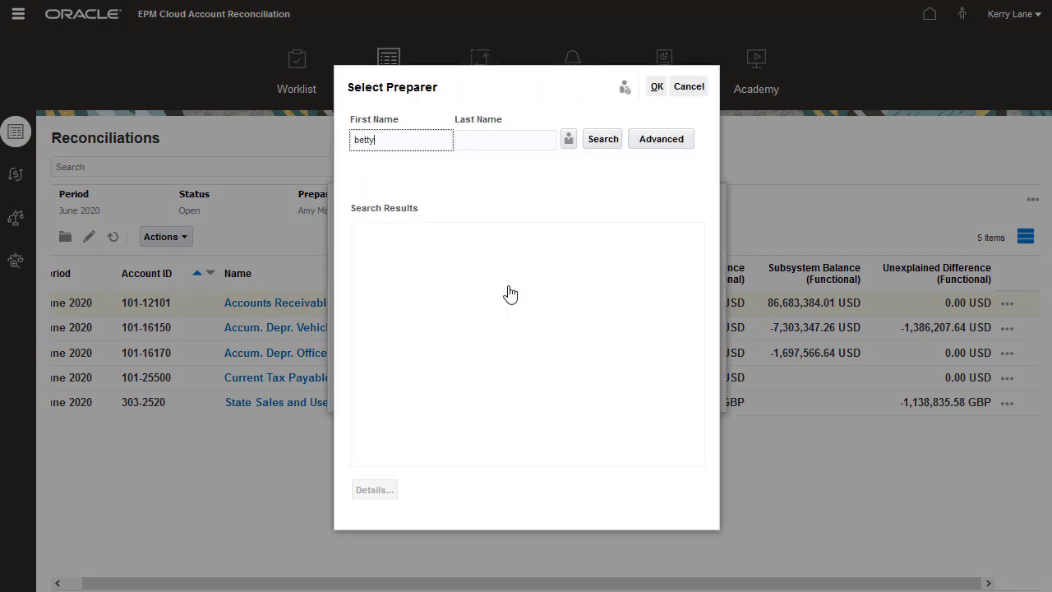
left_click(602, 138)
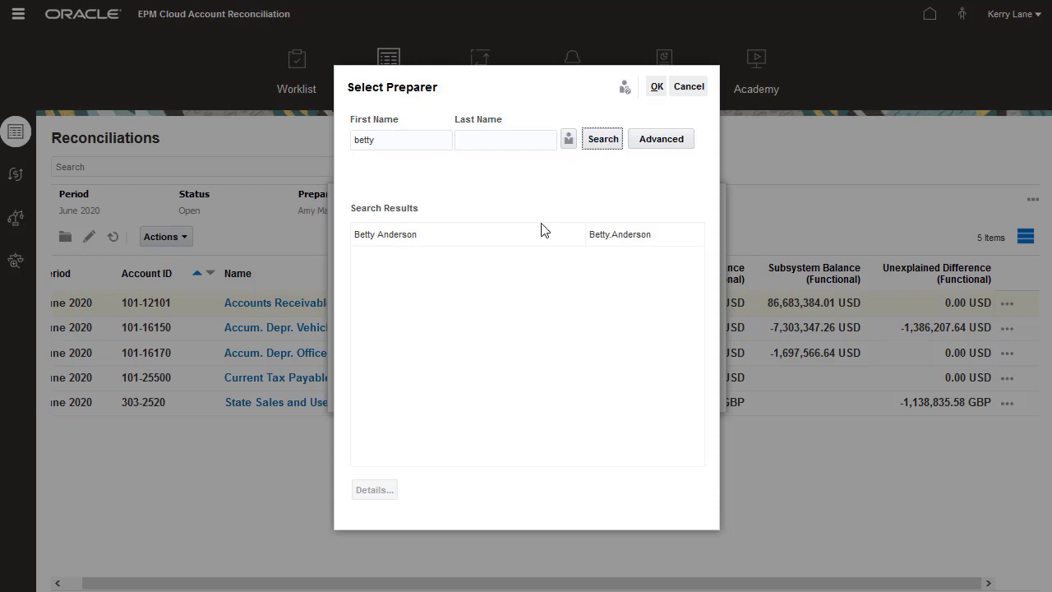
left_click(656, 85)
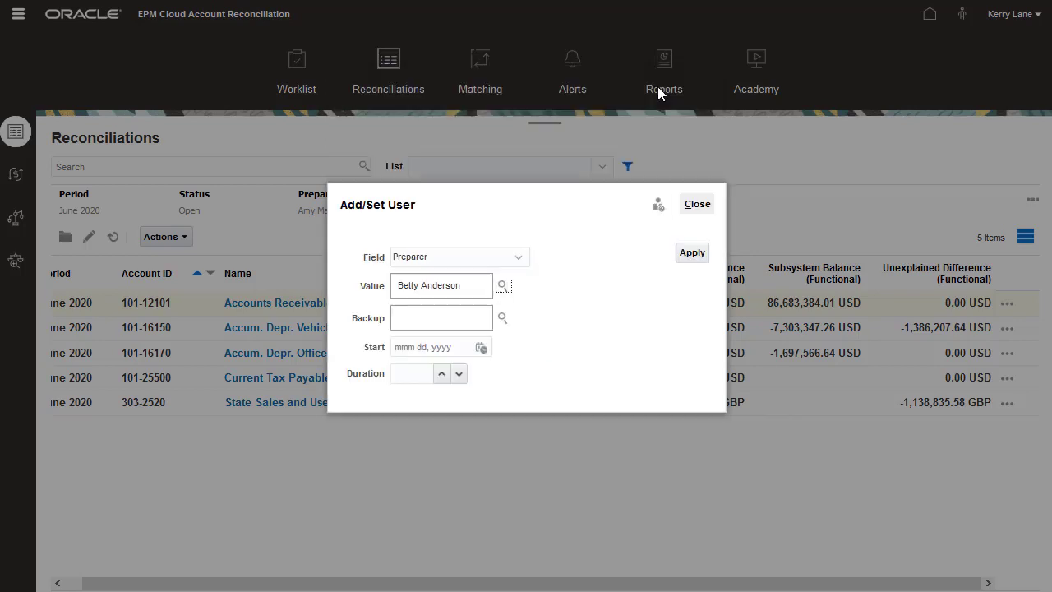
Step: Apply the preparer change to all five reconciliations, 5 updated with 0 errors
left_click(690, 253)
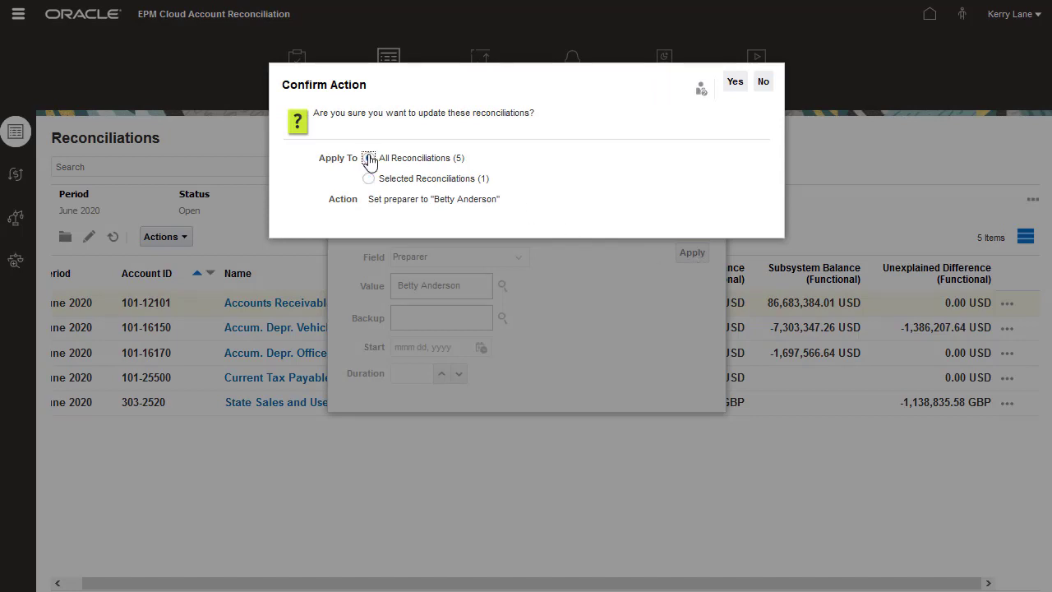
left_click(733, 81)
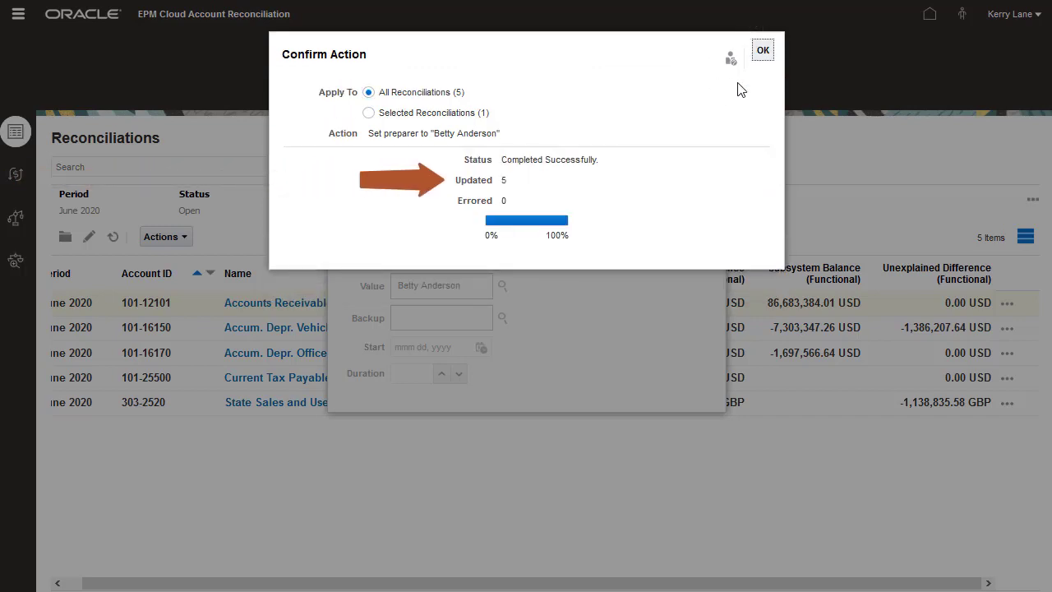
left_click(763, 49)
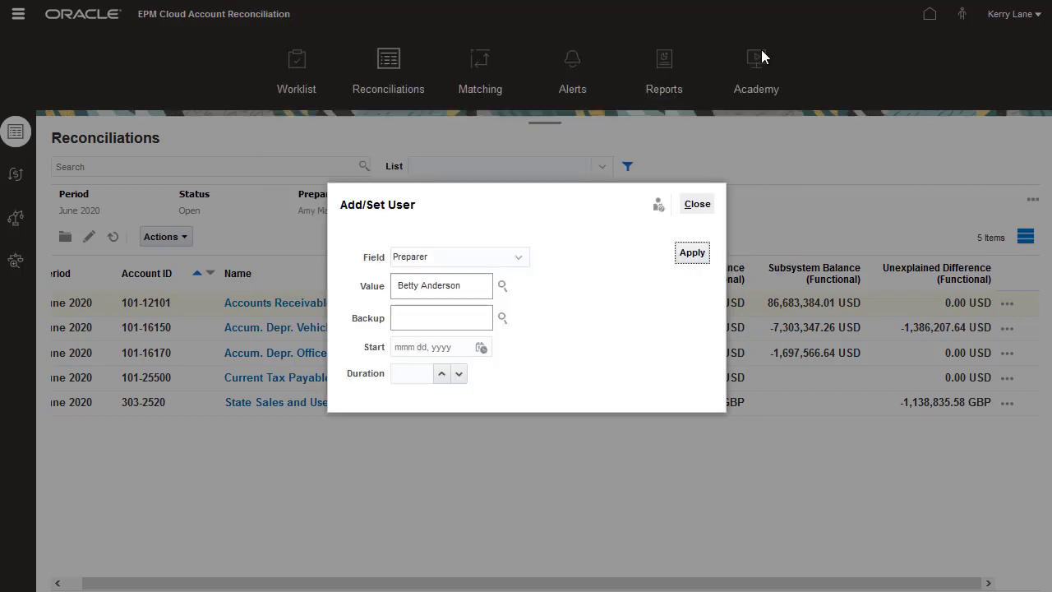
Step: Close Add/Set User and clear the preparer filter so all 200 reconciliations list
left_click(697, 204)
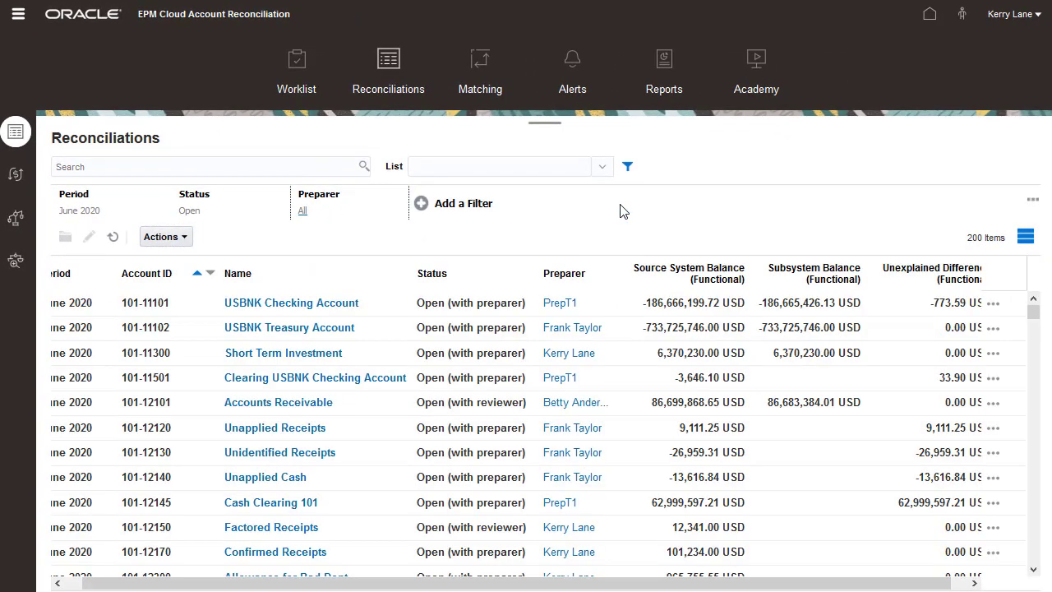
left_click(20, 13)
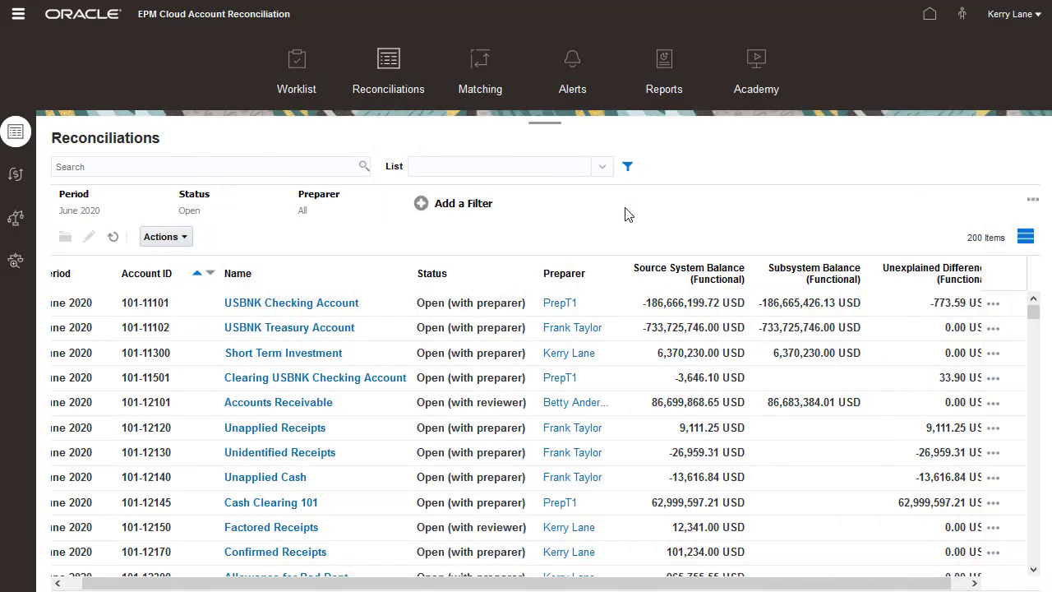
Step: Search the list for 'inventory' and choose an unformatted data export
left_click(211, 166)
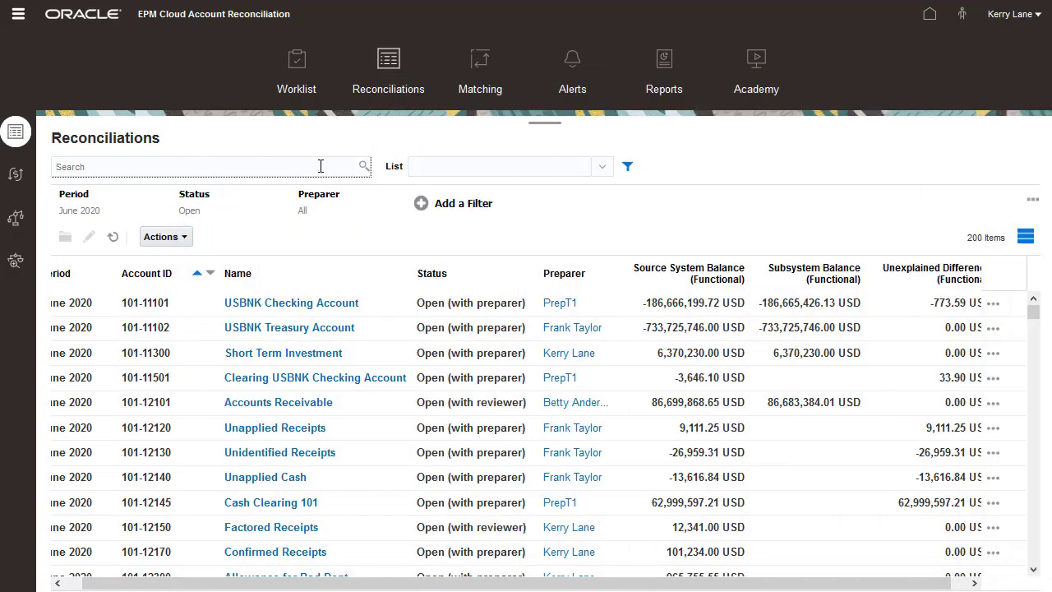
type("inventory")
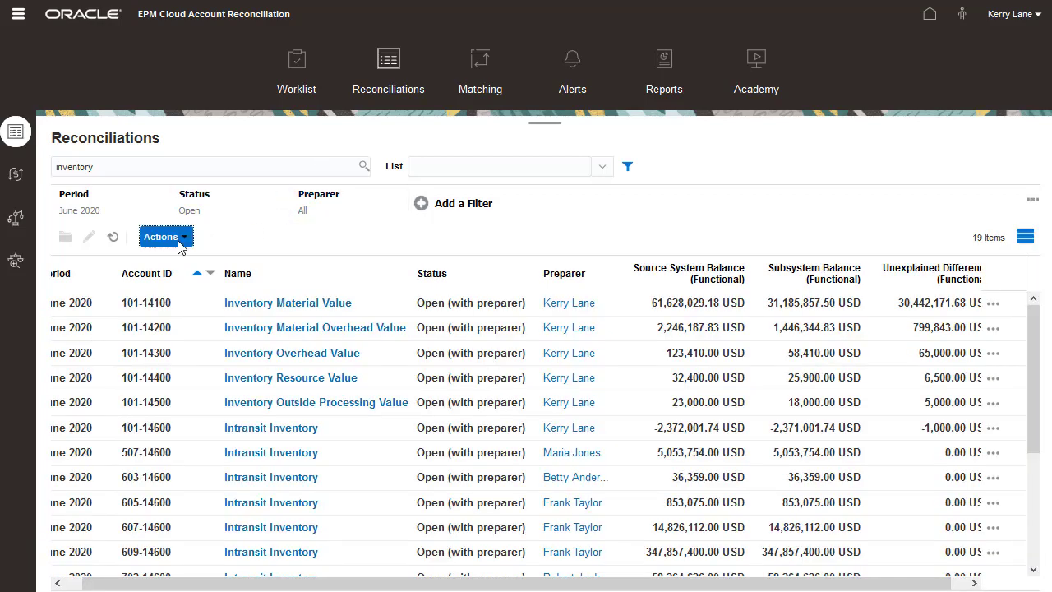
left_click(161, 237)
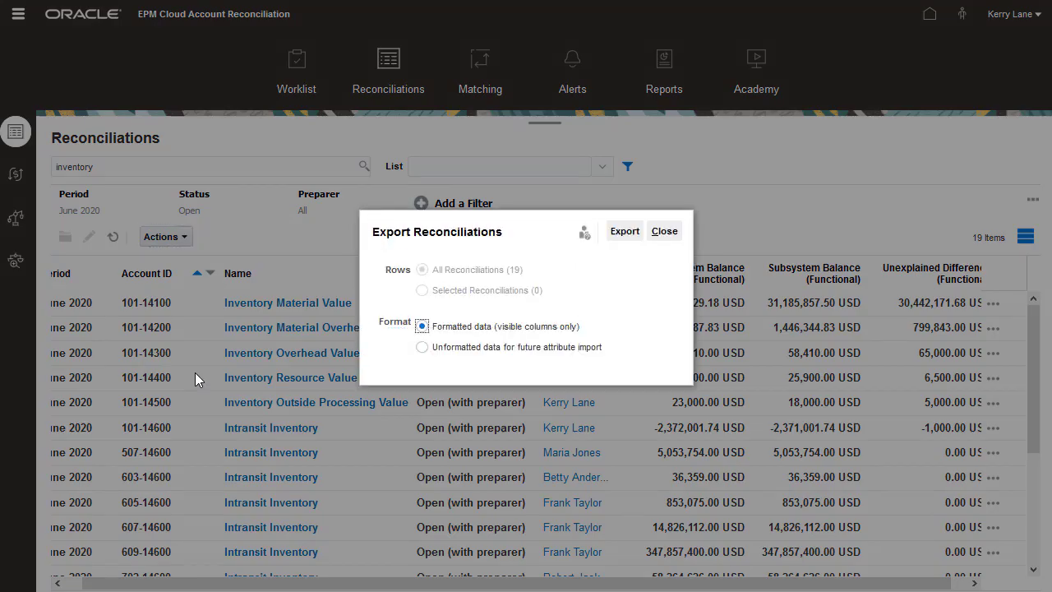
left_click(421, 347)
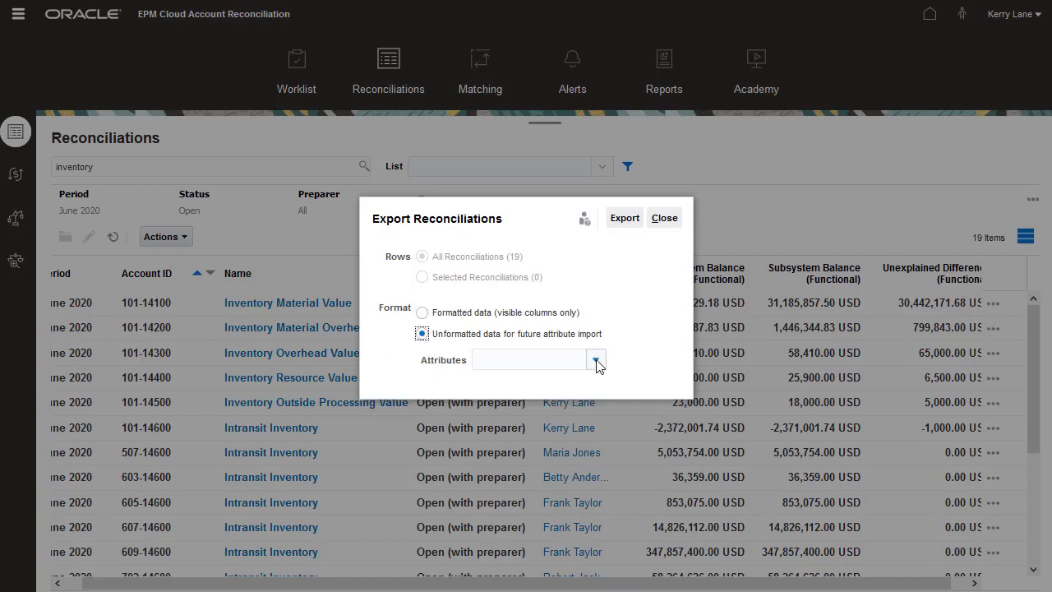
Step: Export the Preparer and Reviewer attributes to Reconciliations.csv and save the file
left_click(595, 358)
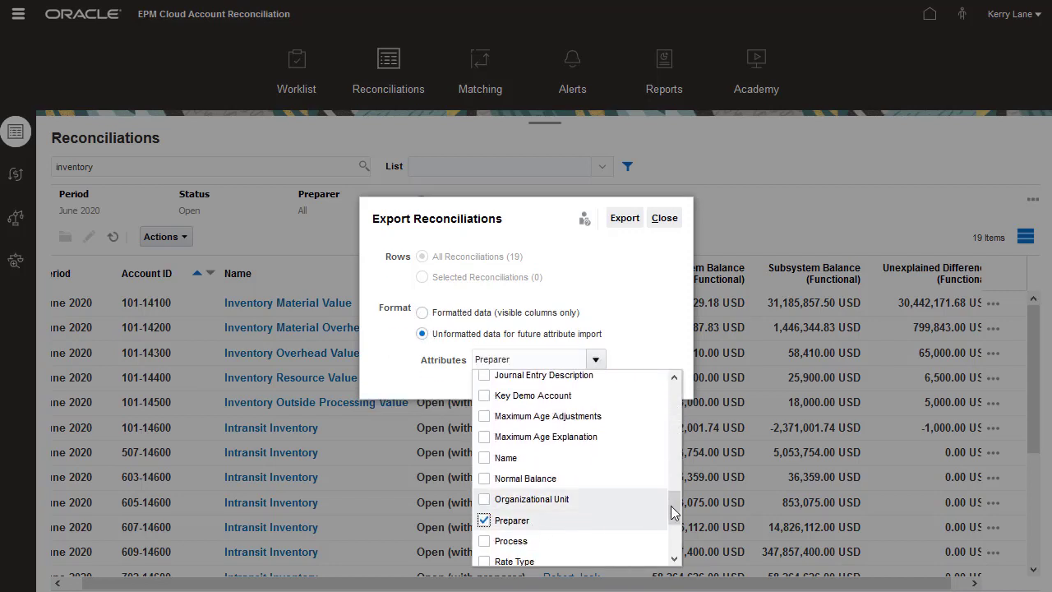
left_click(484, 490)
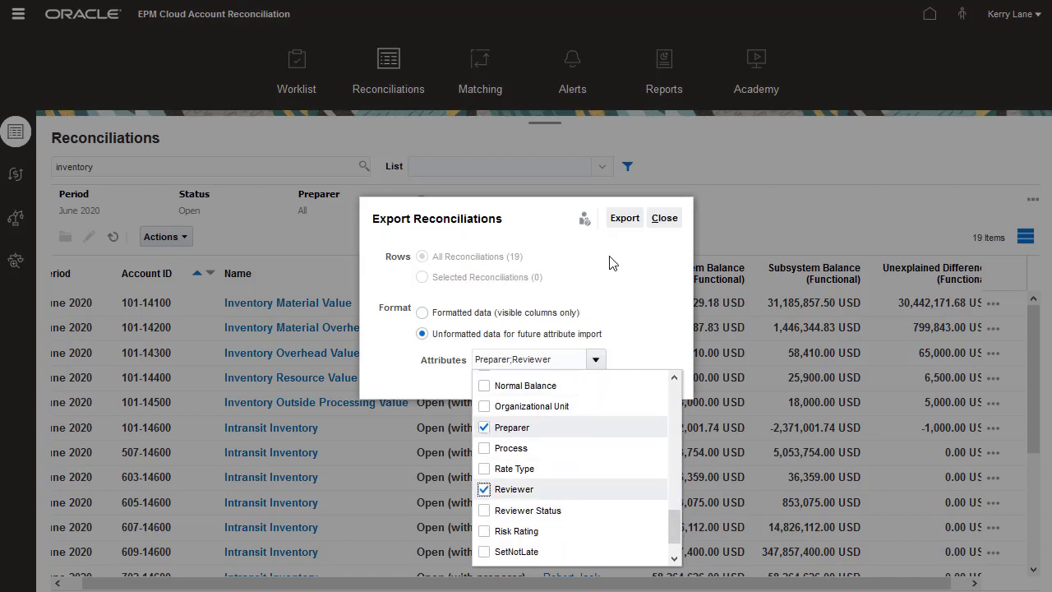
left_click(625, 217)
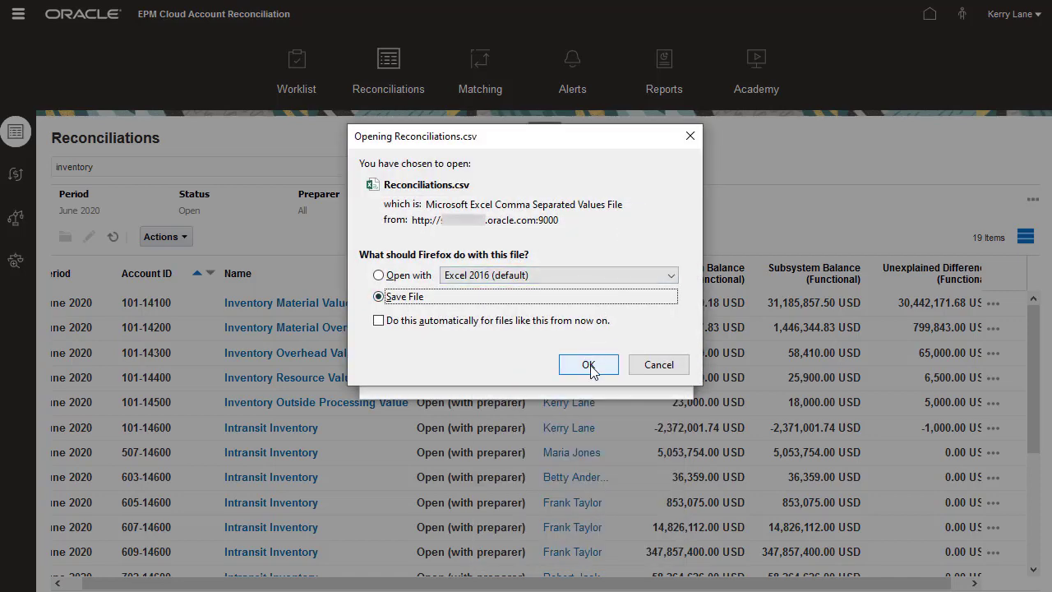
left_click(588, 365)
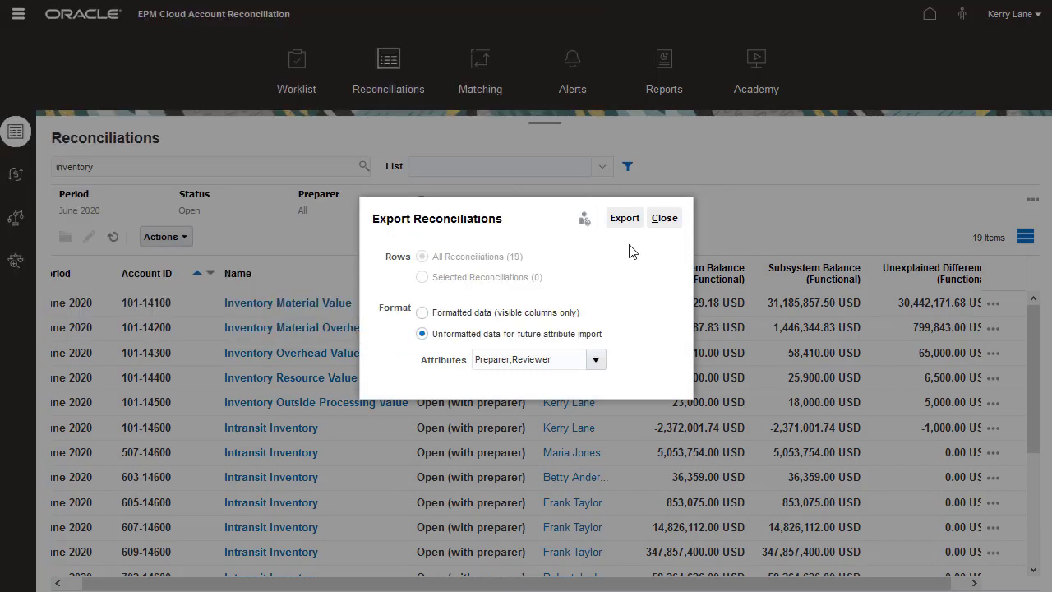
left_click(625, 217)
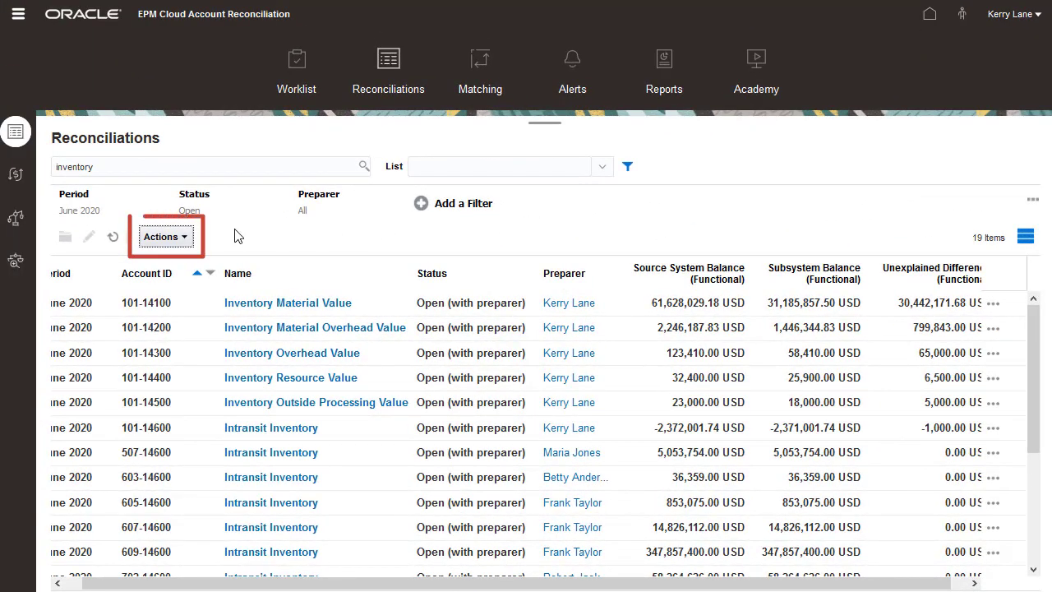
Step: Import attributes from Inventory Reconciliations Updated.csv, updating all 19 reconciliations
left_click(164, 236)
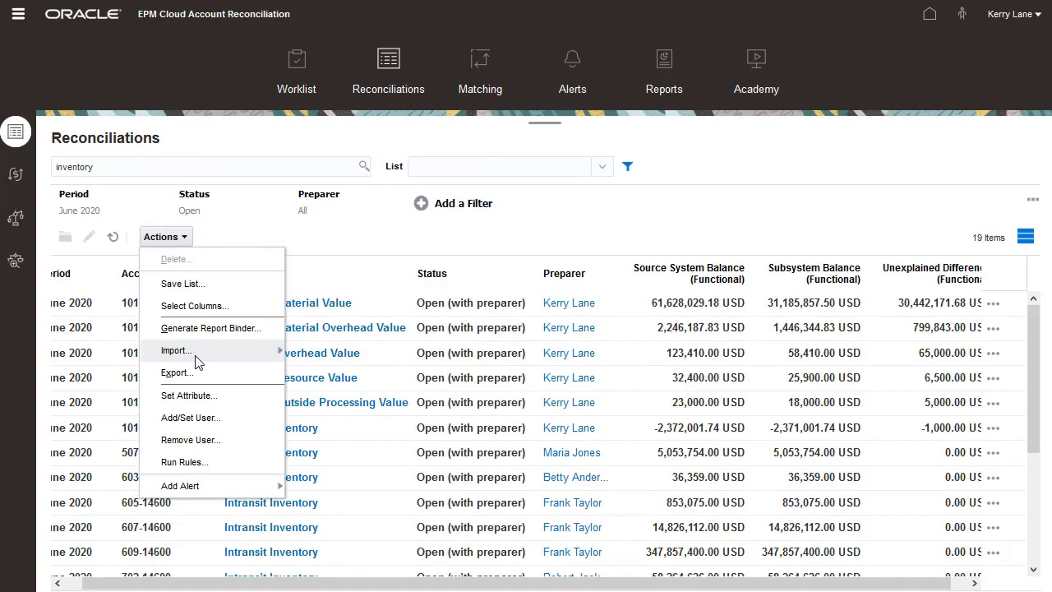
left_click(176, 350)
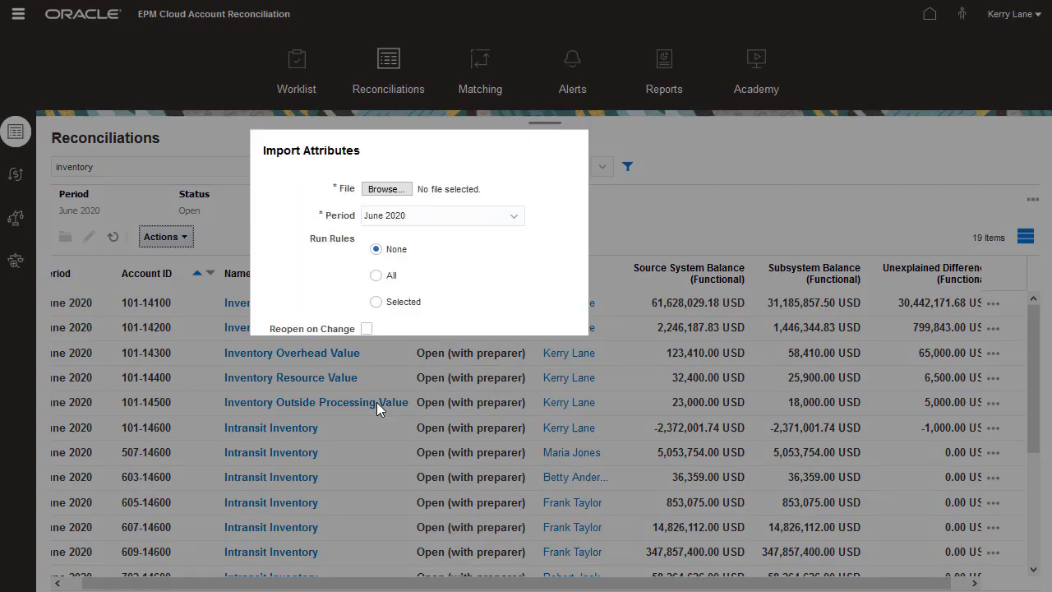
left_click(384, 187)
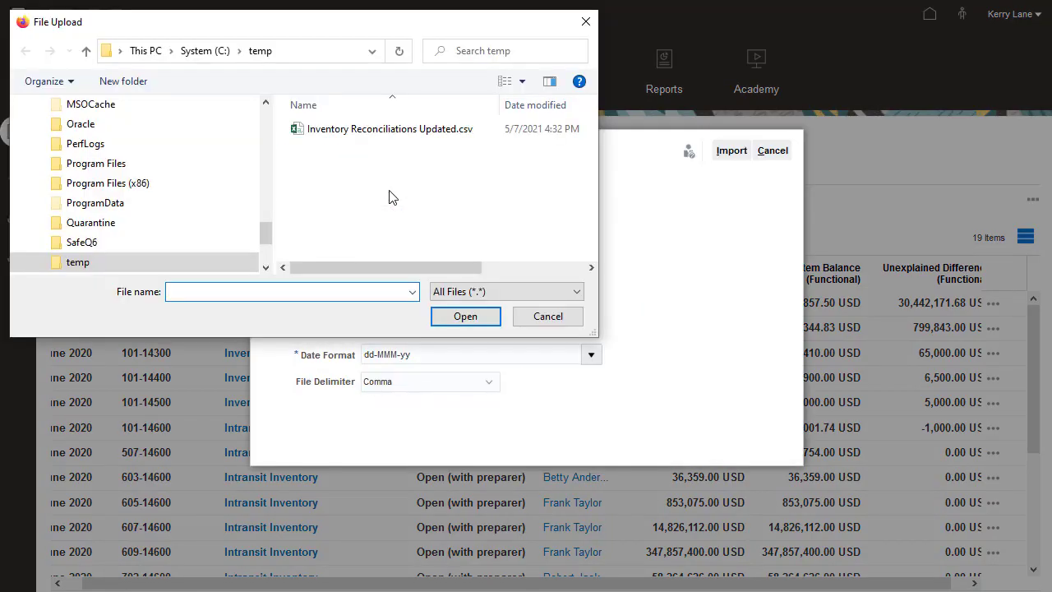
left_click(465, 316)
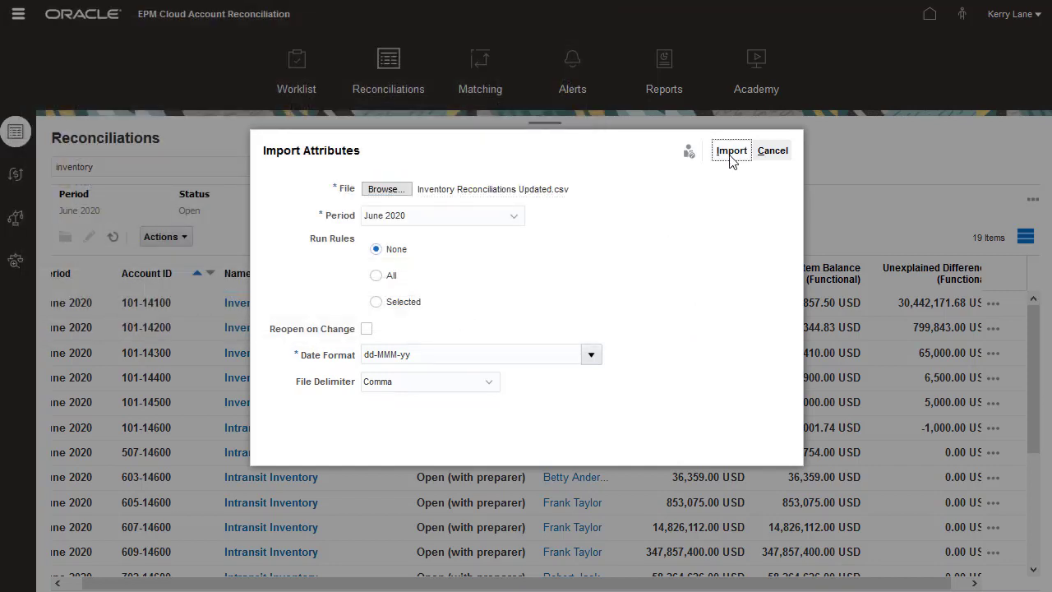
left_click(730, 150)
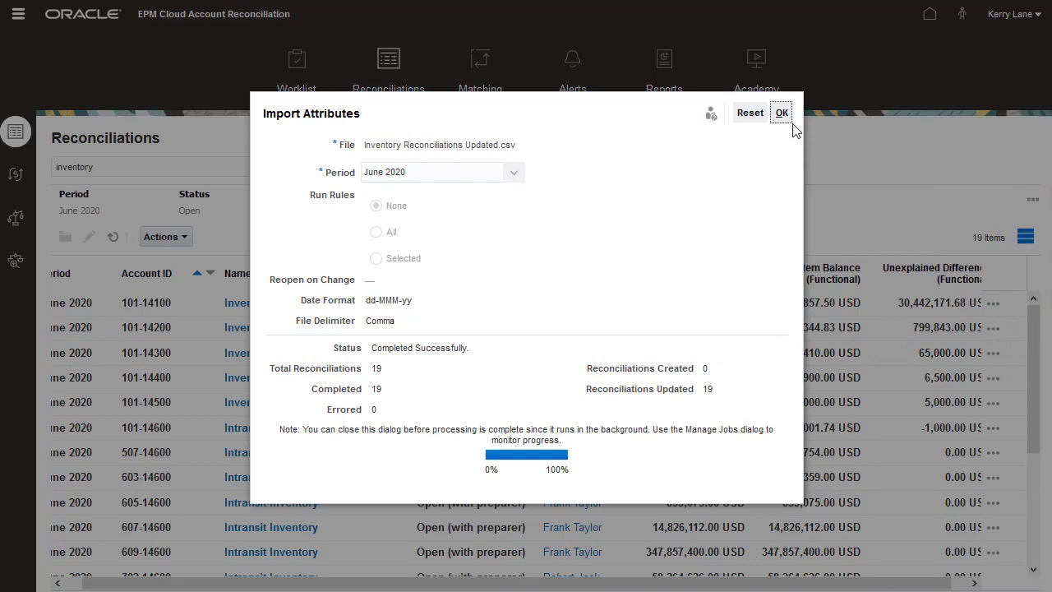
left_click(779, 112)
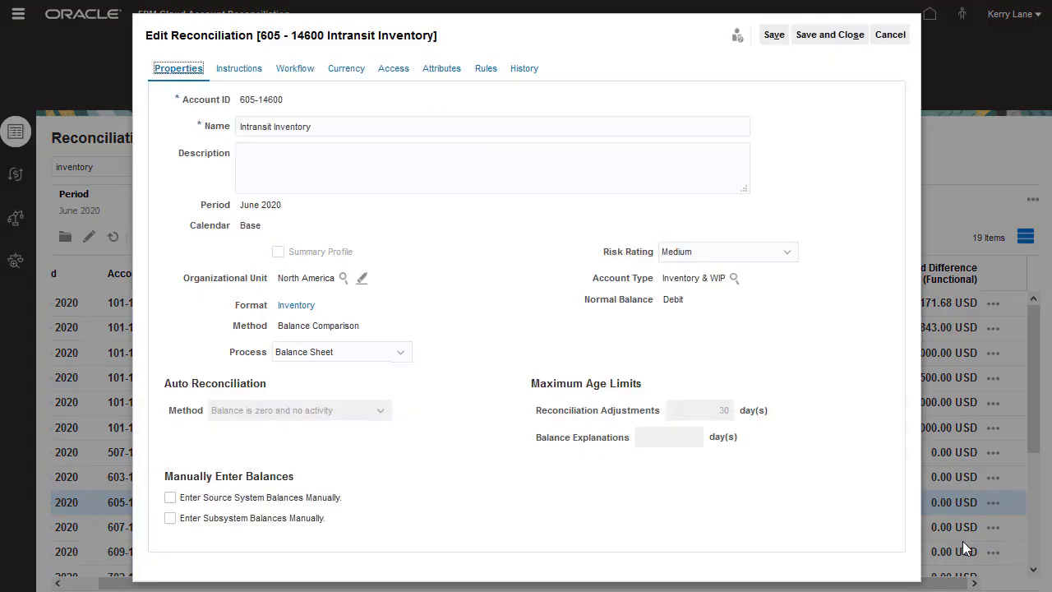
left_click(290, 70)
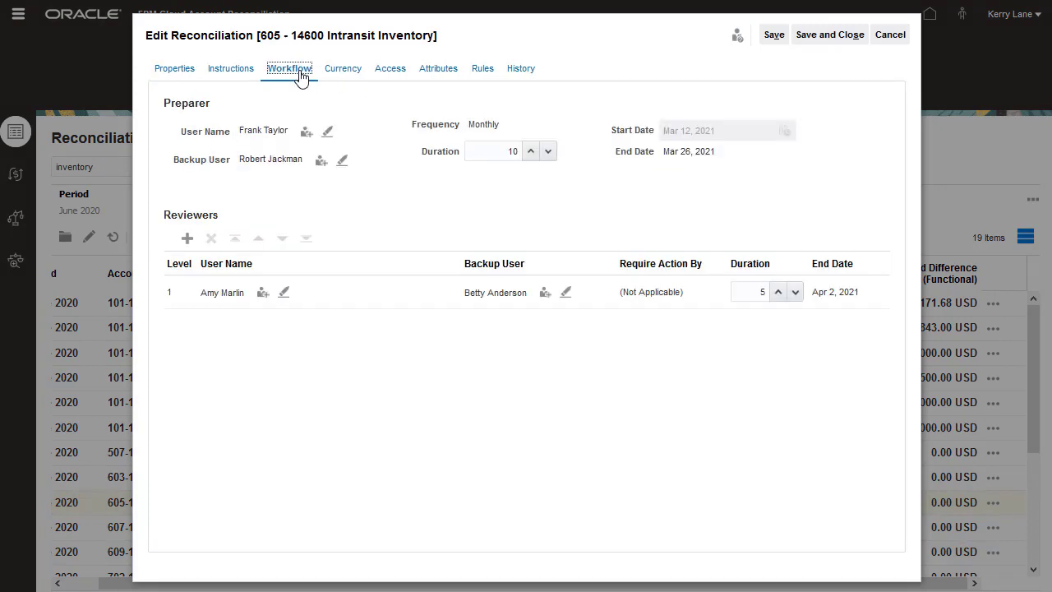